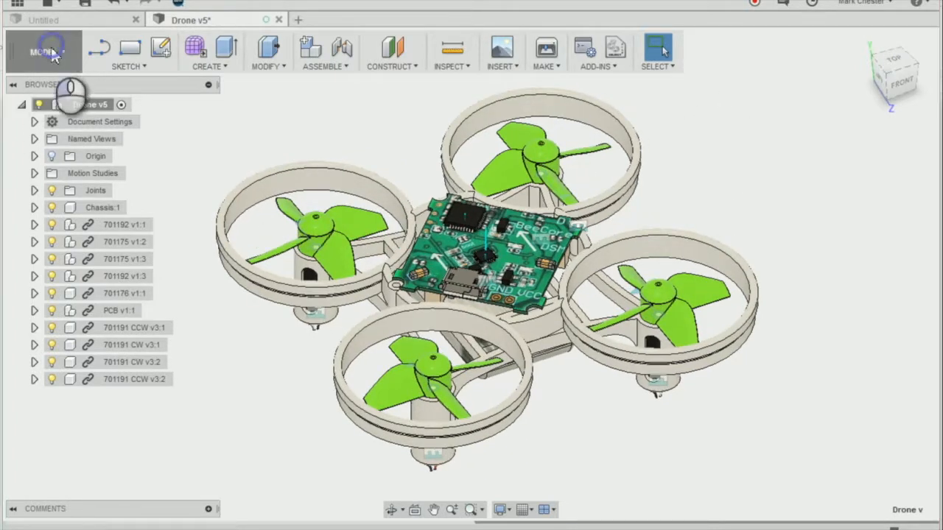
Step: Save the drone design as a new version, confirming the version description
click(42, 50)
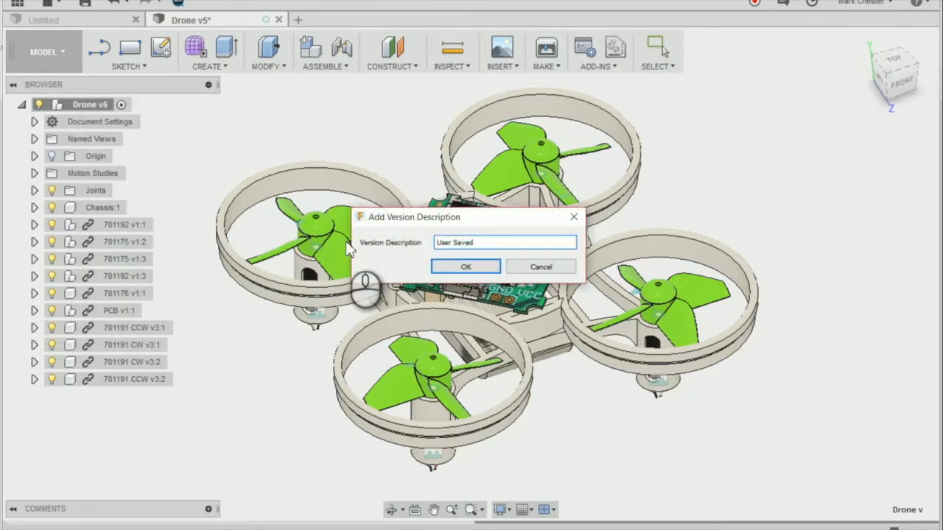
click(466, 267)
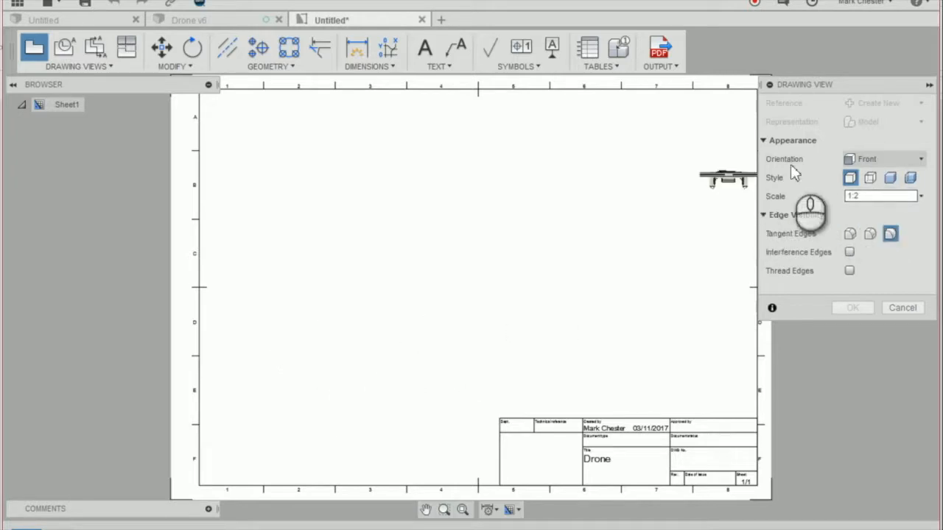
Step: Place a 1:1 front base view of the drone on the left of the sheet
click(881, 194)
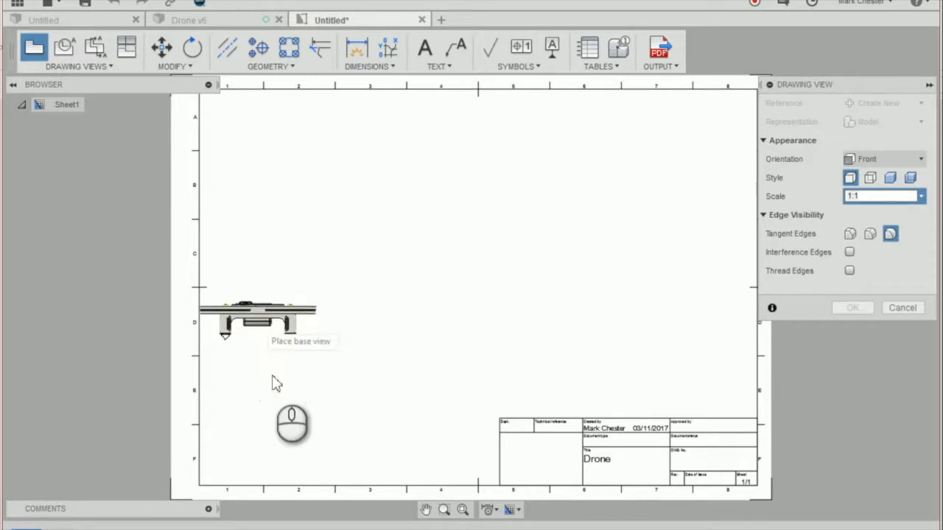
mouse_move(342, 361)
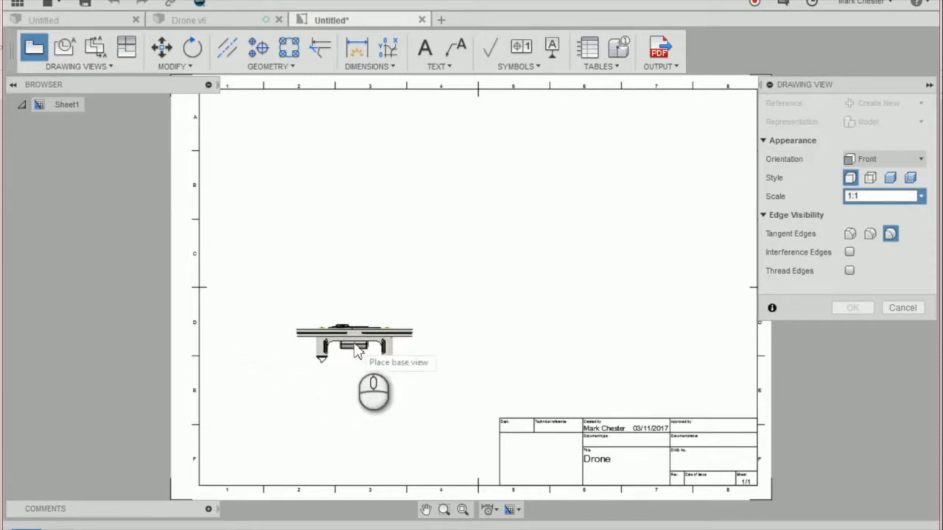
click(353, 342)
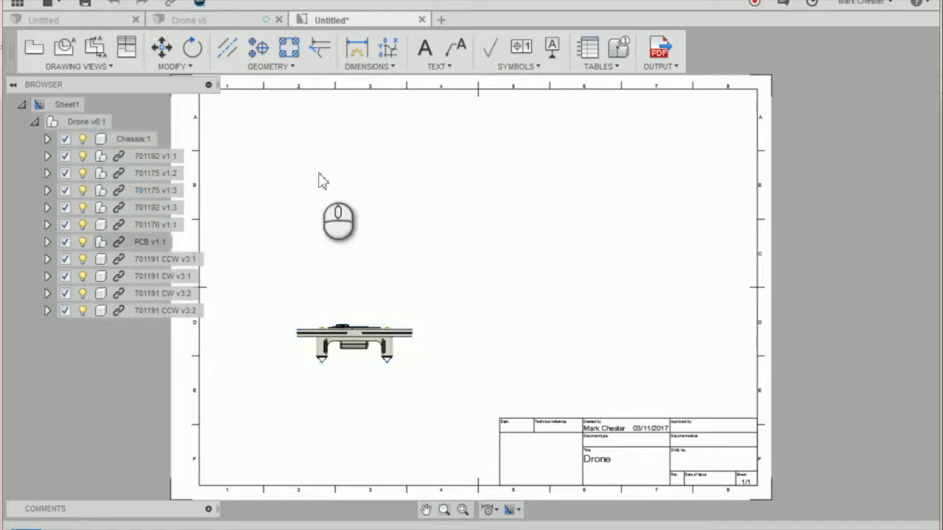
mouse_move(127, 48)
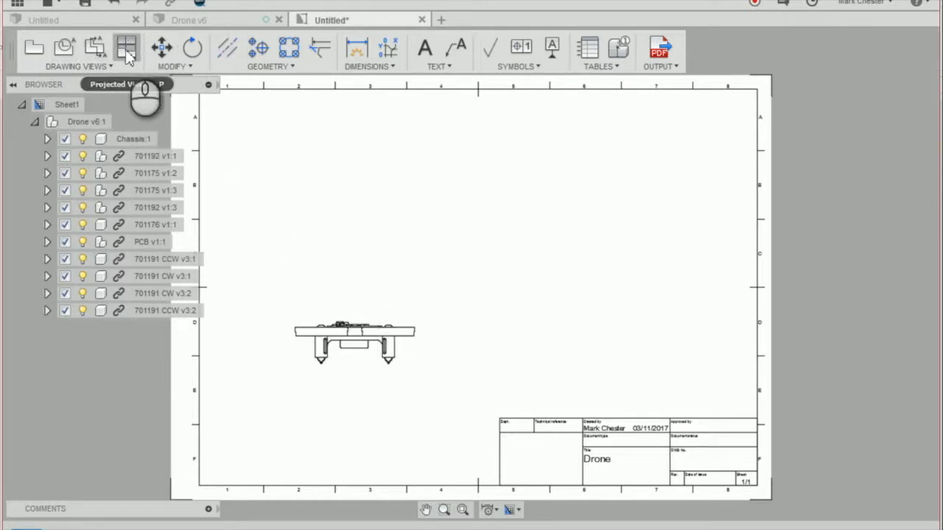
Step: Add projected side, top and isometric views from the front base view
click(126, 47)
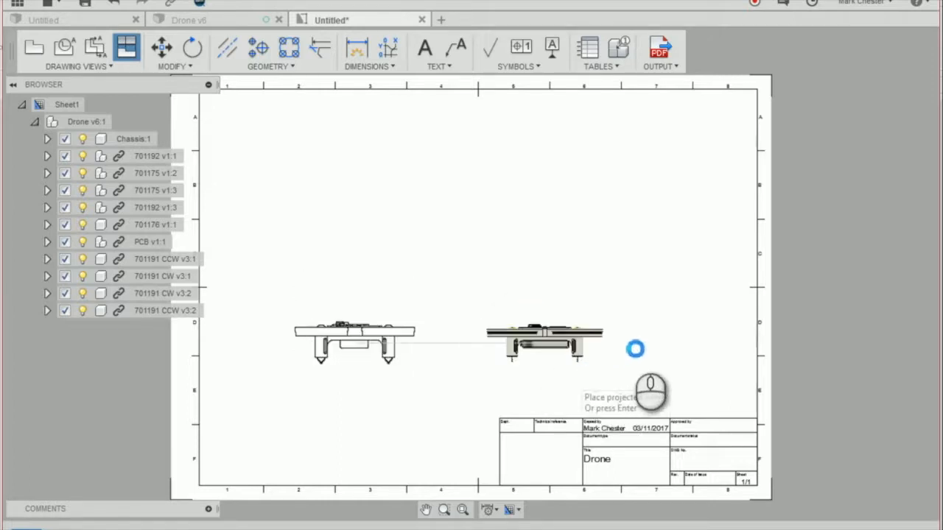
mouse_move(601, 346)
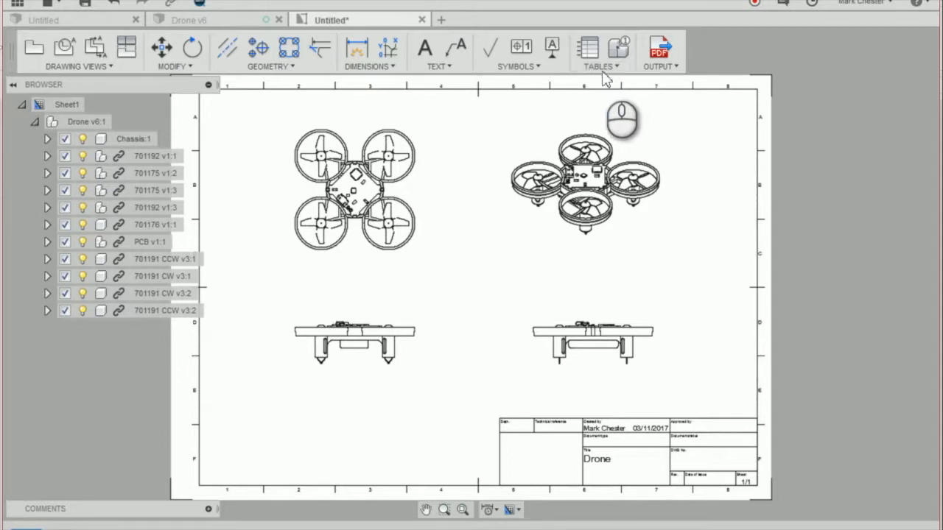
Step: Insert a parts list table at the bottom left and start the Balloon tool
click(601, 51)
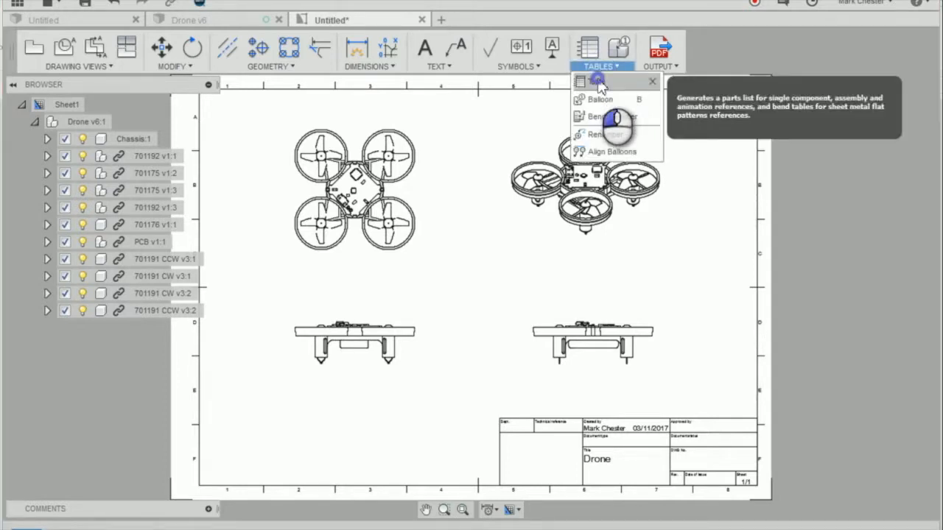
click(586, 82)
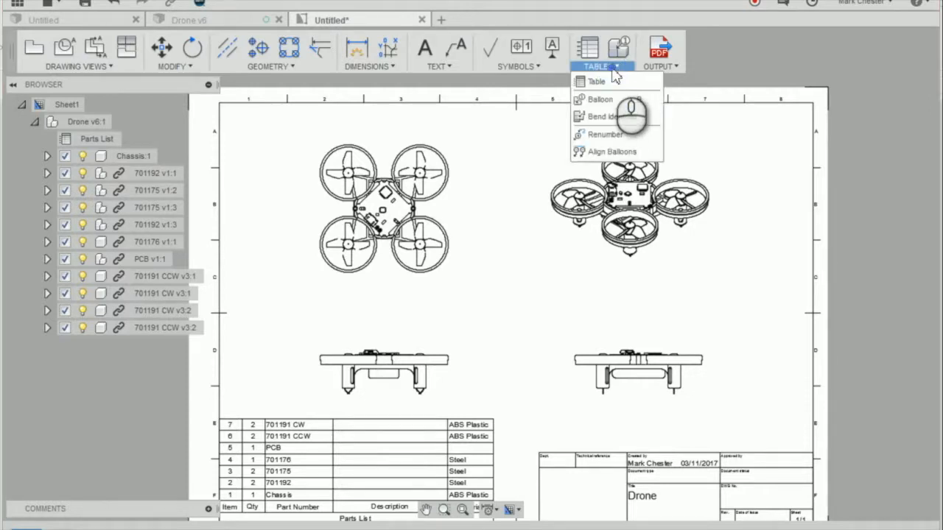
click(601, 99)
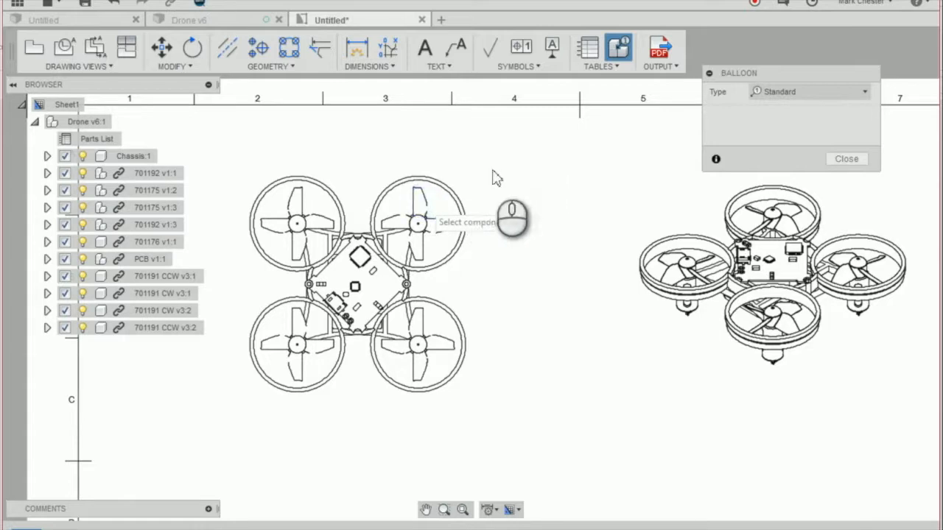
Step: Attach numbered balloons with leaders to the drone's parts in the views
click(431, 199)
text(£)
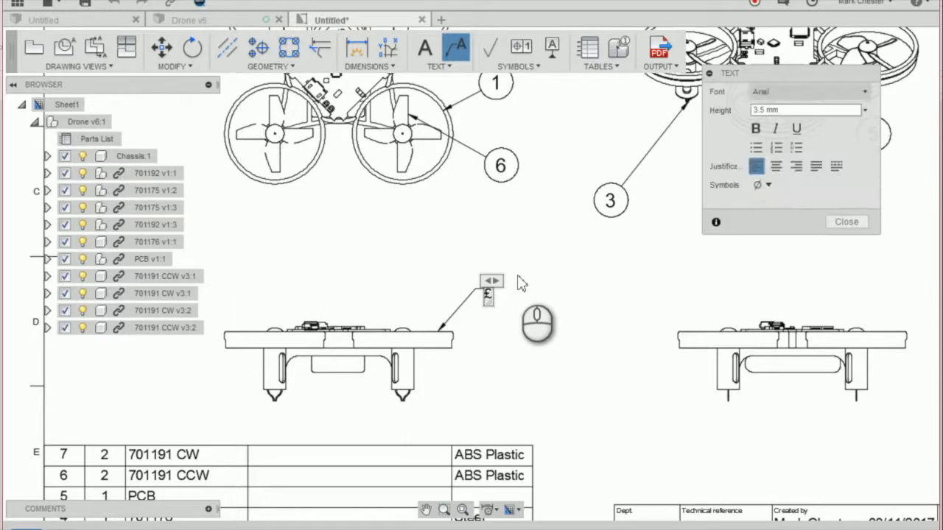
Step: Add a '3D Printed' leader text label on the chassis in the front view
text(3D Printed)
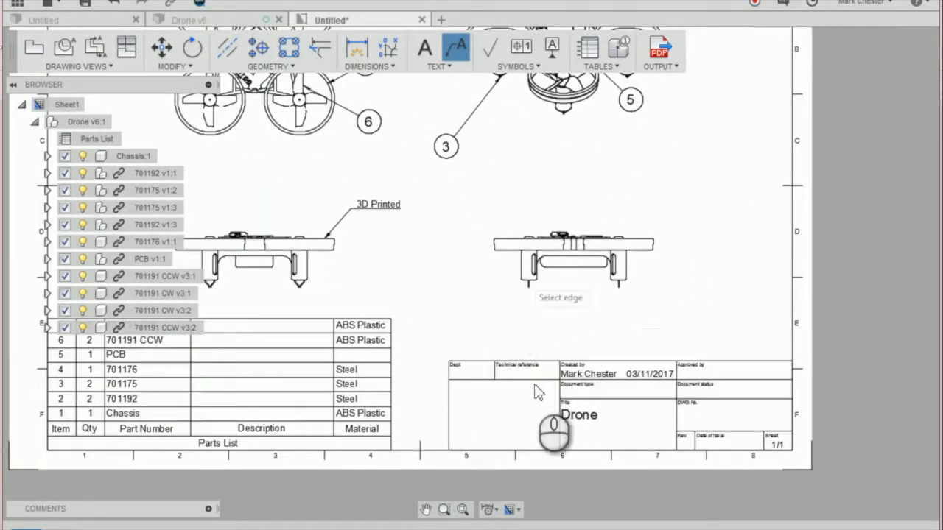
click(513, 359)
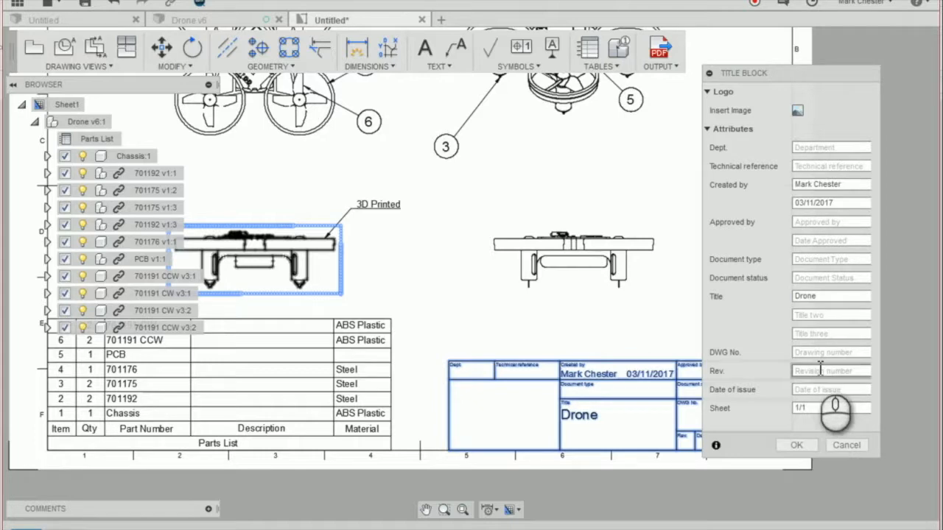
Step: Fill the title block with DWG No. 0002 and title lines 'Chassis' and 'Assembled'
text(0002)
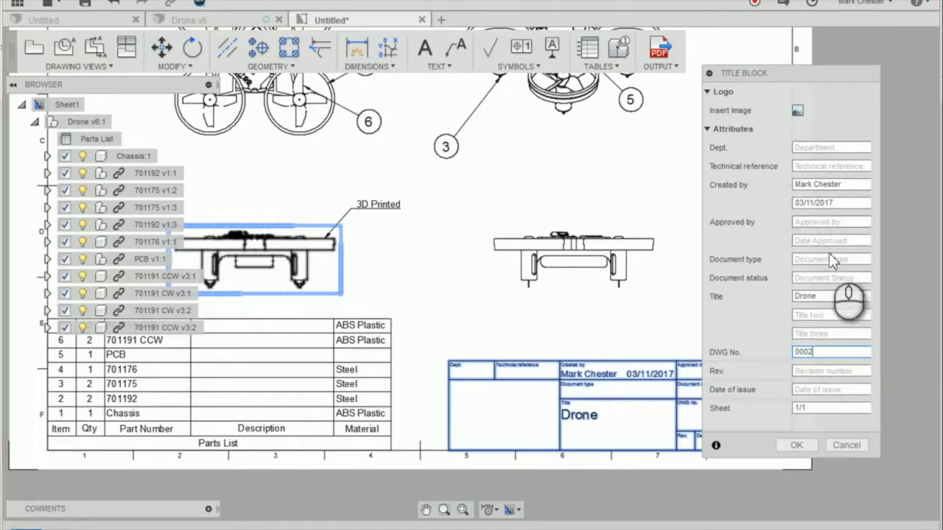
mouse_move(847, 358)
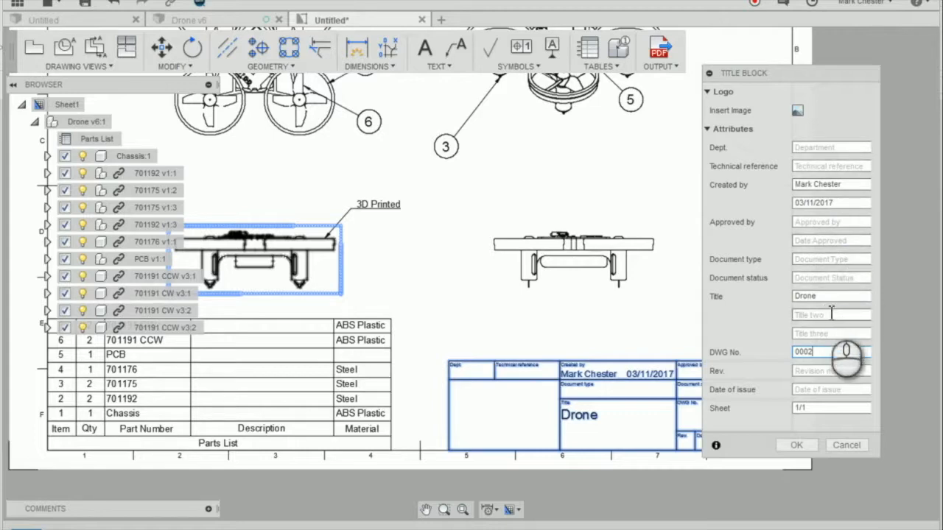
text(Chassi)
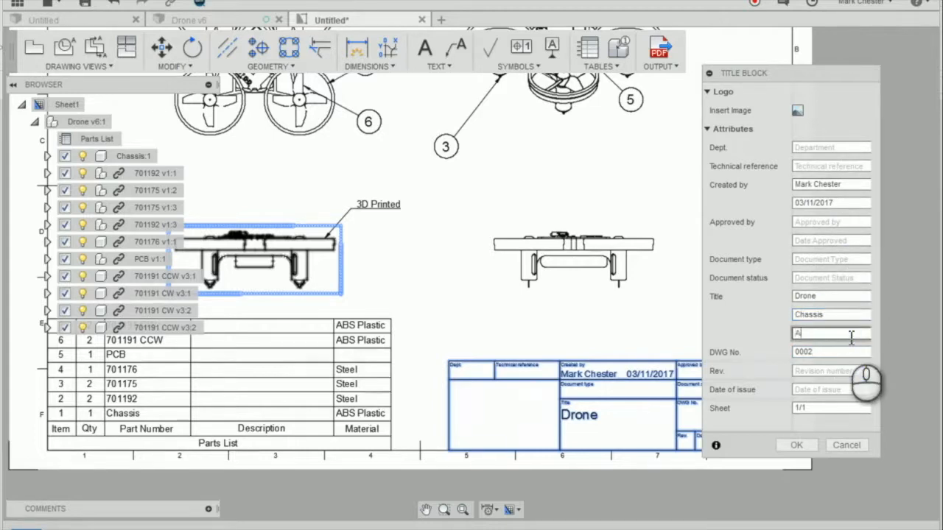
text(ssemb)
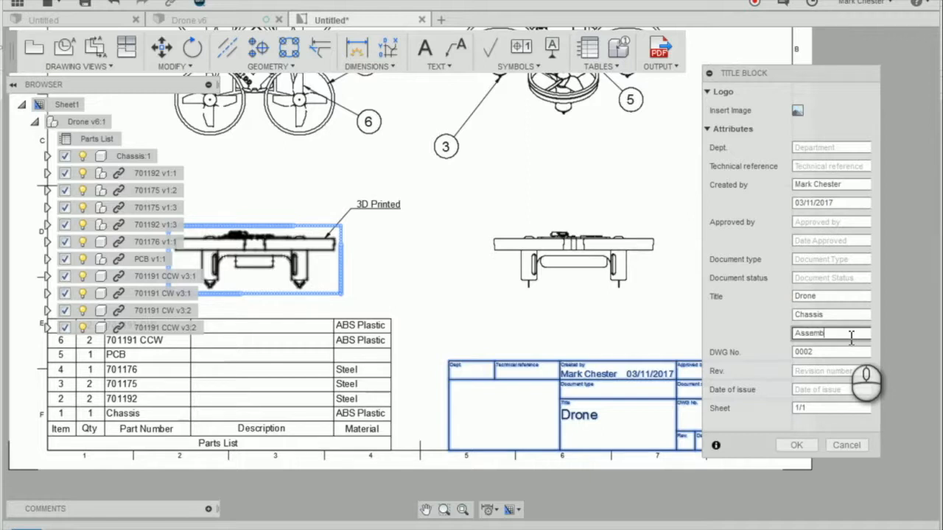
text(led)
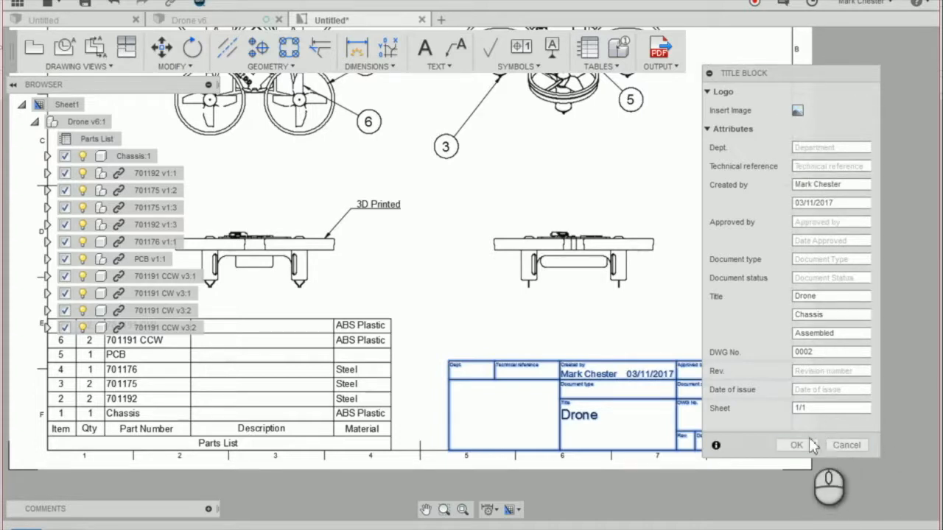
click(796, 445)
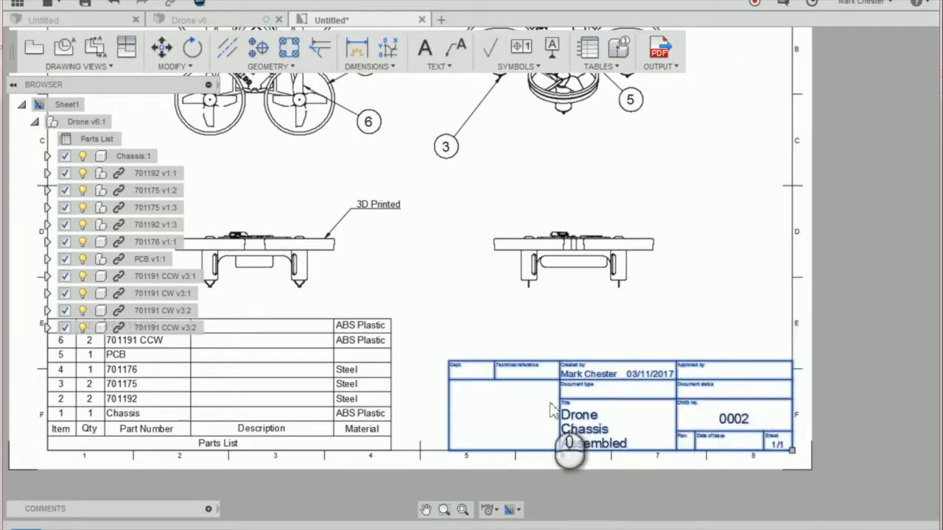